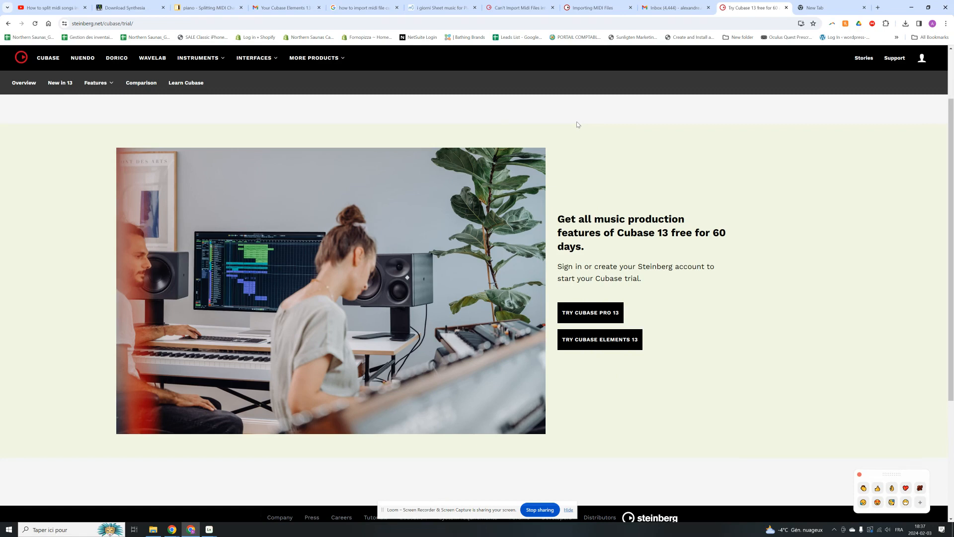
pyautogui.moveTo(588, 168)
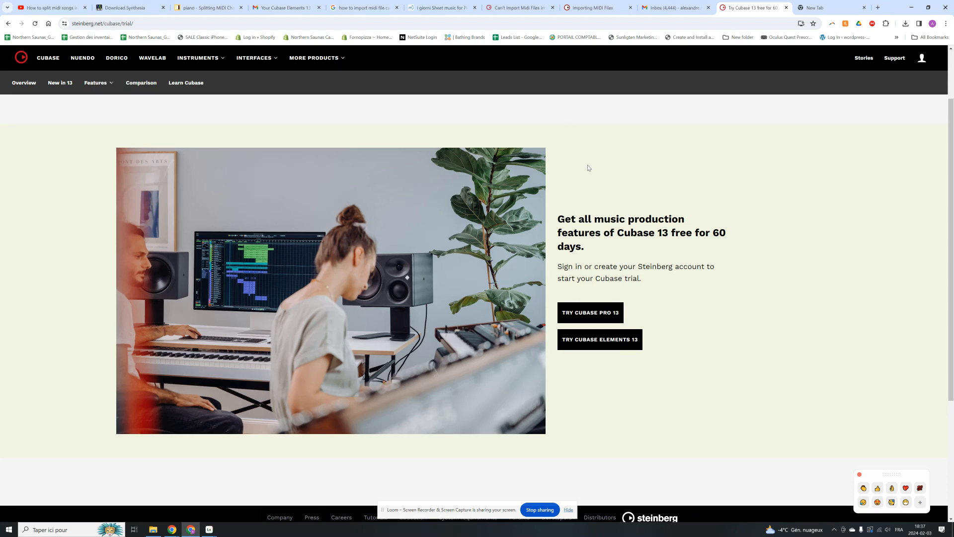
pyautogui.moveTo(571, 225)
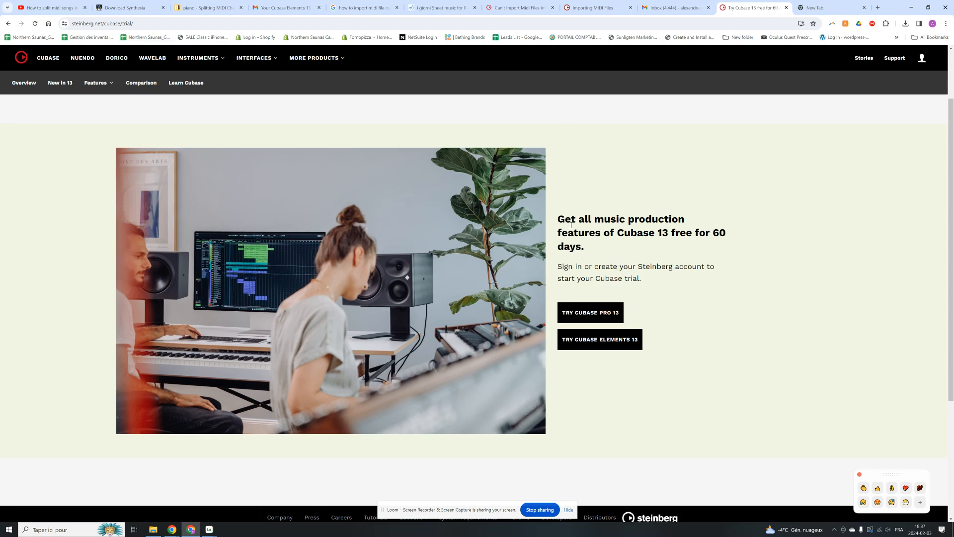
pyautogui.moveTo(647, 233)
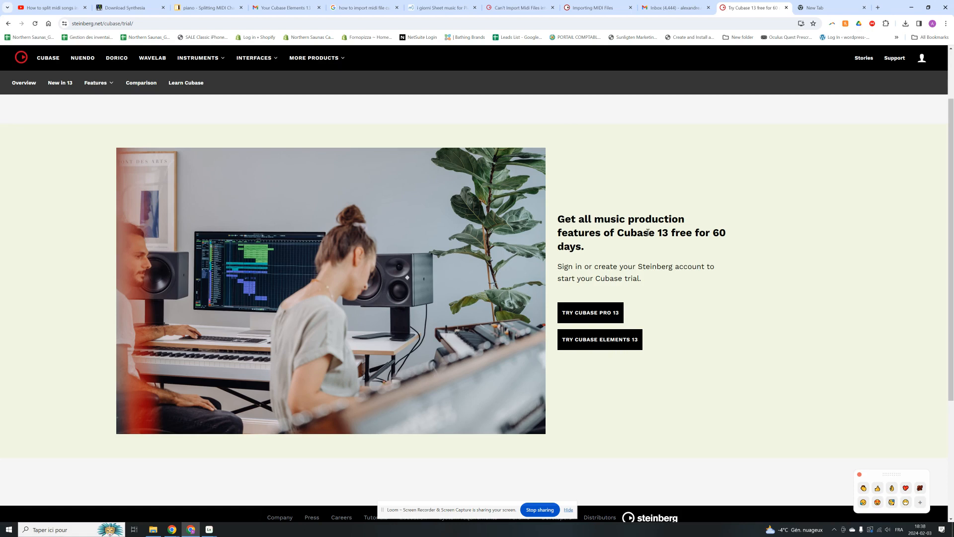
pyautogui.moveTo(769, 146)
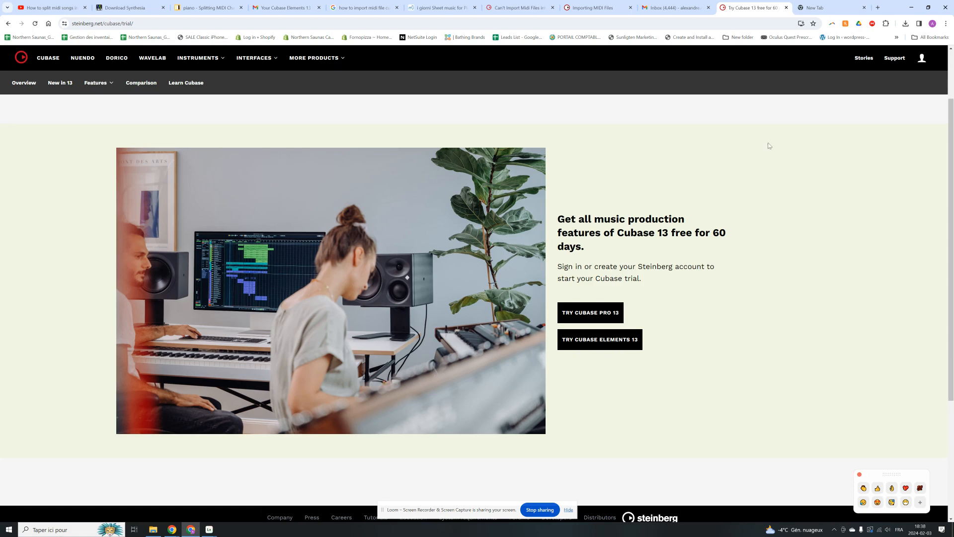
pyautogui.moveTo(809, 135)
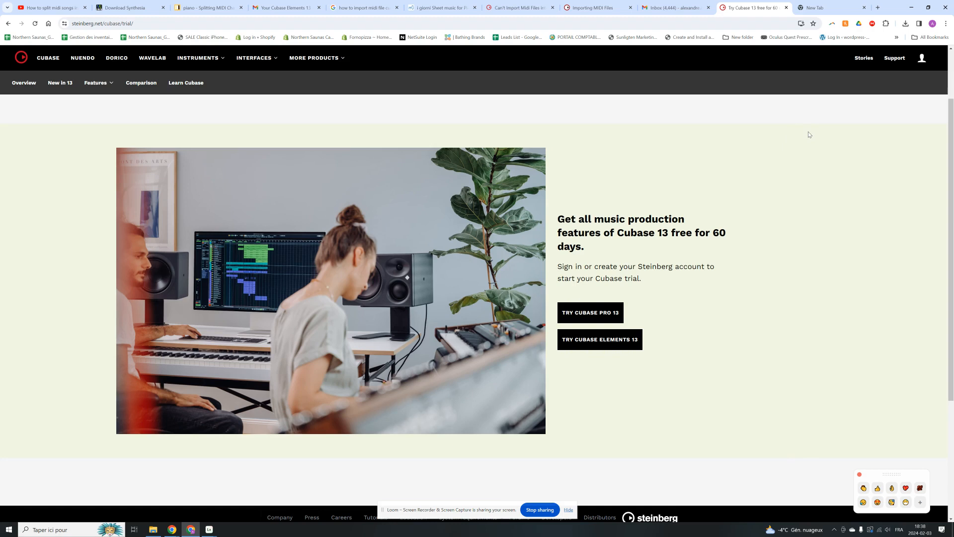
pyautogui.moveTo(733, 85)
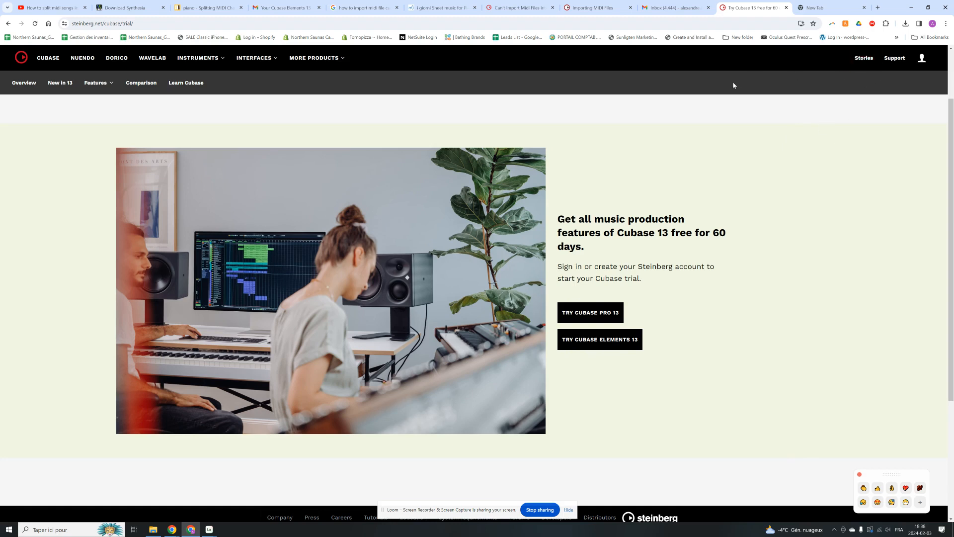
pyautogui.moveTo(659, 46)
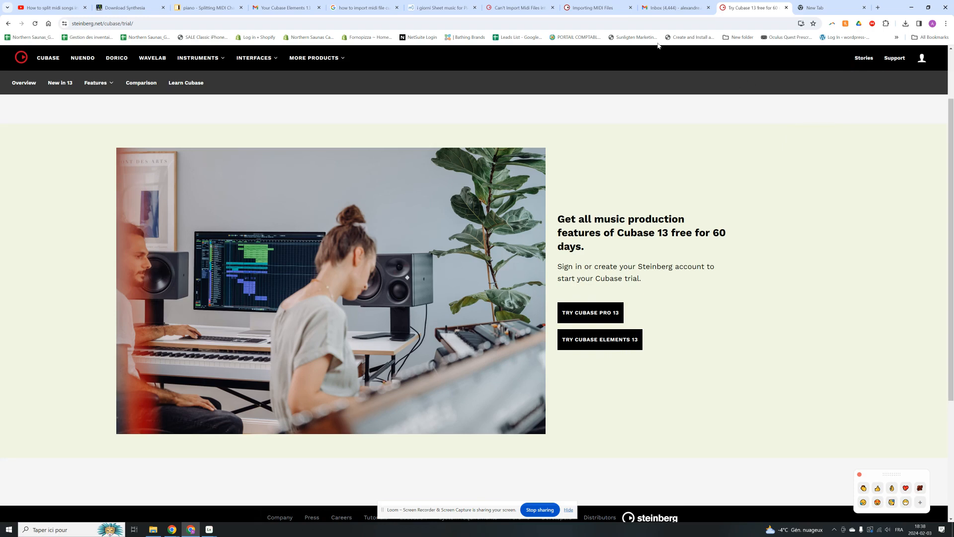
pyautogui.moveTo(667, 79)
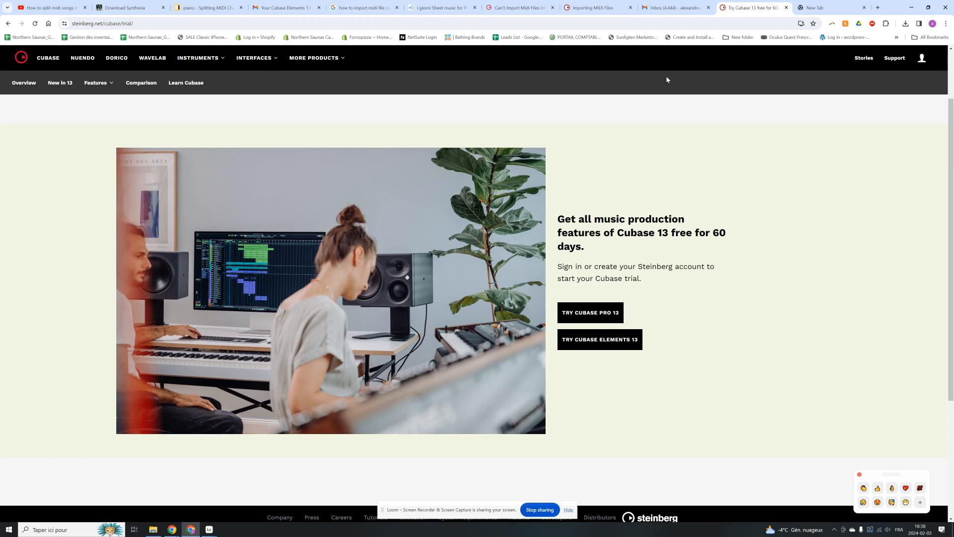
pyautogui.moveTo(322, 89)
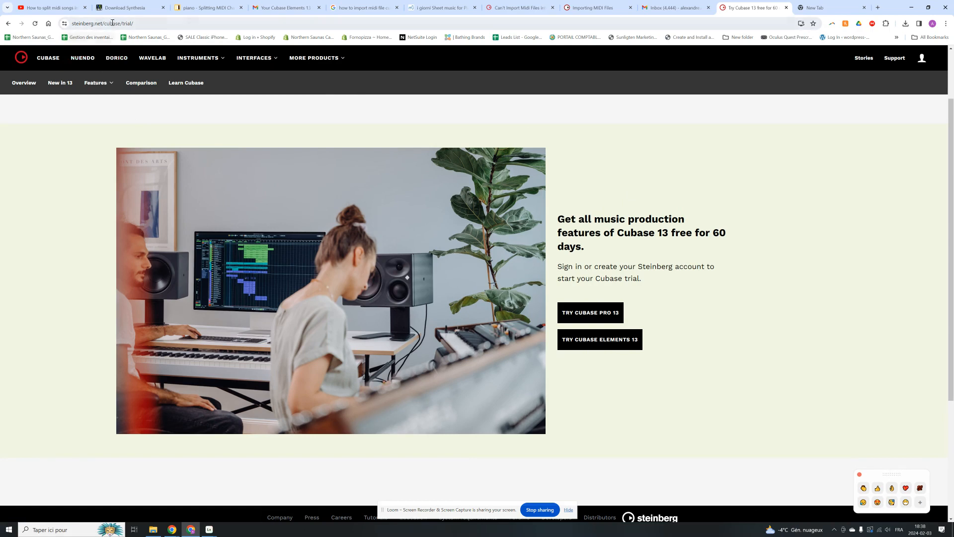
pyautogui.moveTo(601, 360)
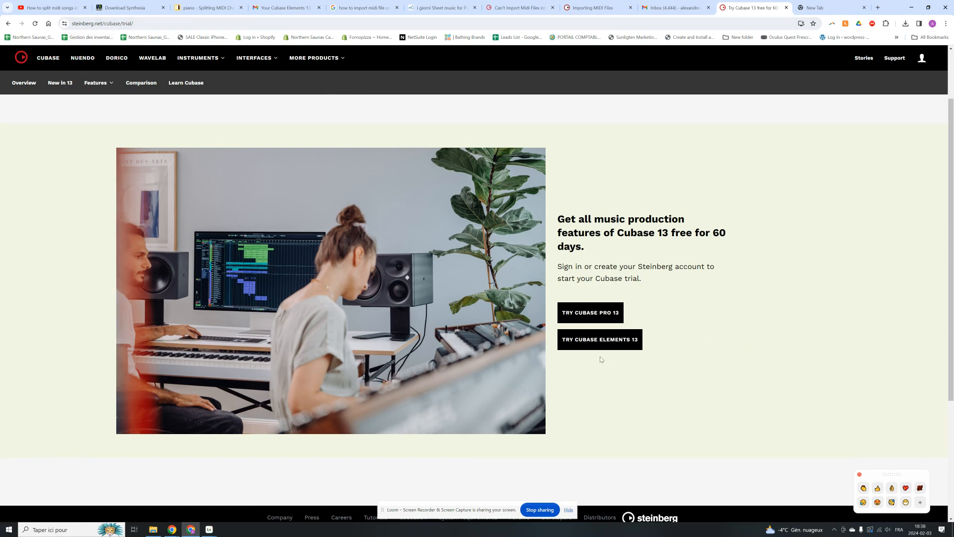
# Open the Cubase Elements 13 Get started page in a new tab, then return to the trial tab.
pyautogui.click(599, 339)
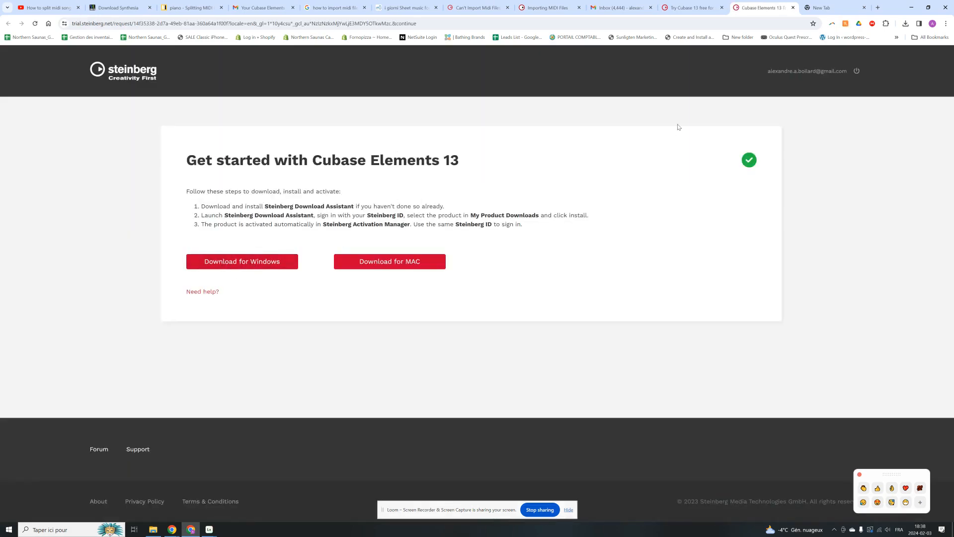
pyautogui.moveTo(711, 143)
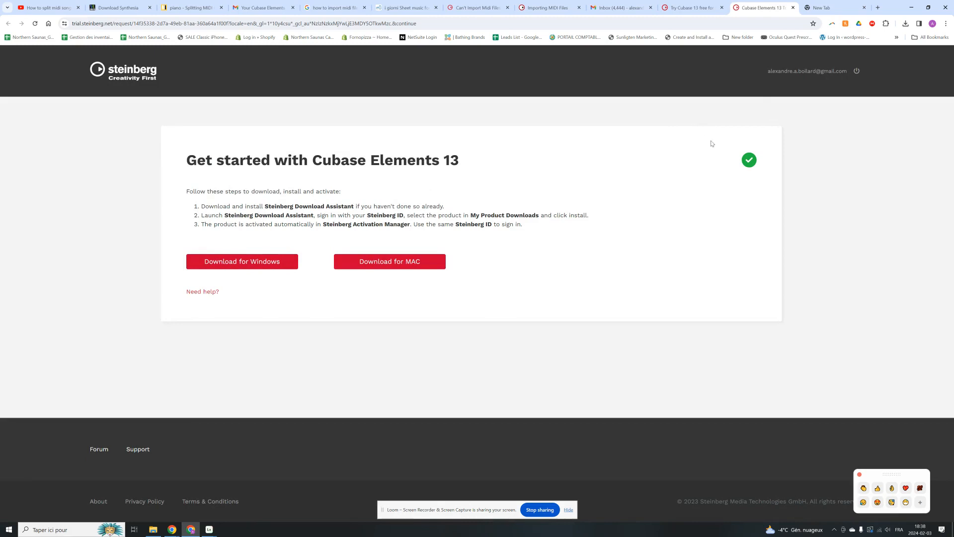
pyautogui.moveTo(627, 154)
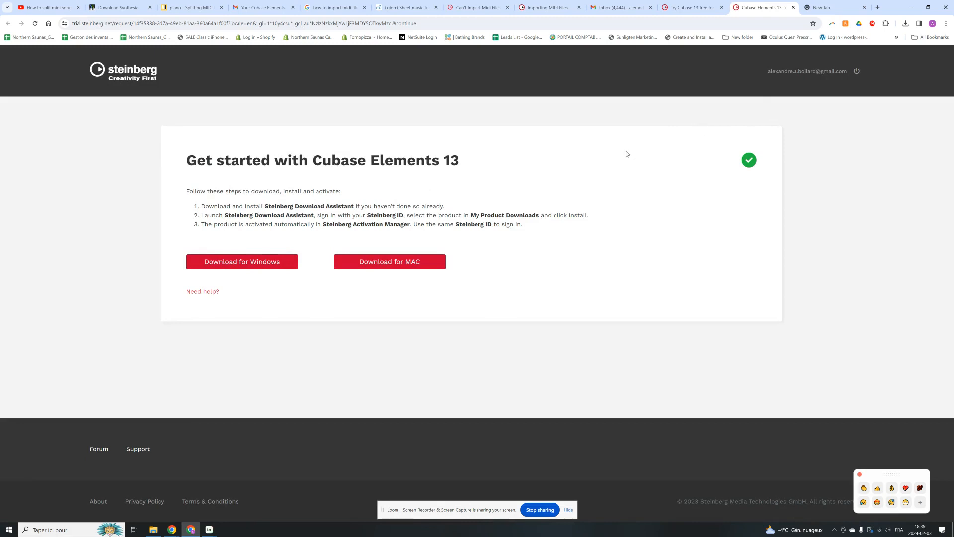
pyautogui.click(691, 7)
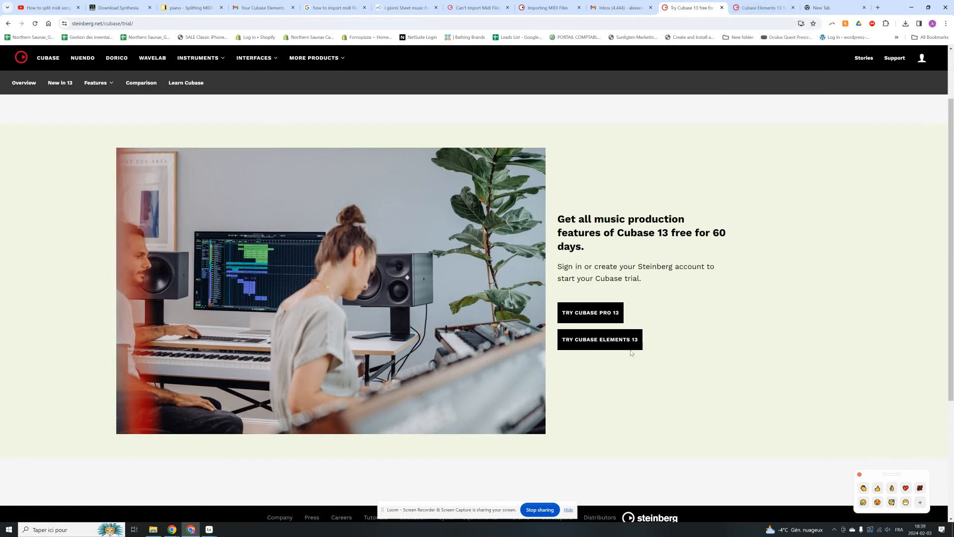
pyautogui.moveTo(233, 394)
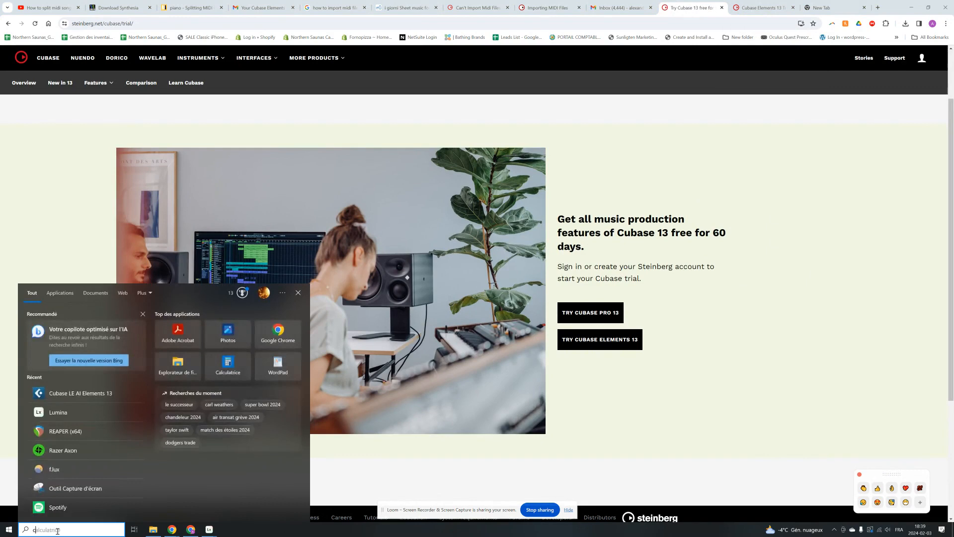
# Launch Cubase Elements 13, confirm the project folder, and dismiss the plug-in and Missing Ports warnings.
pyautogui.click(79, 393)
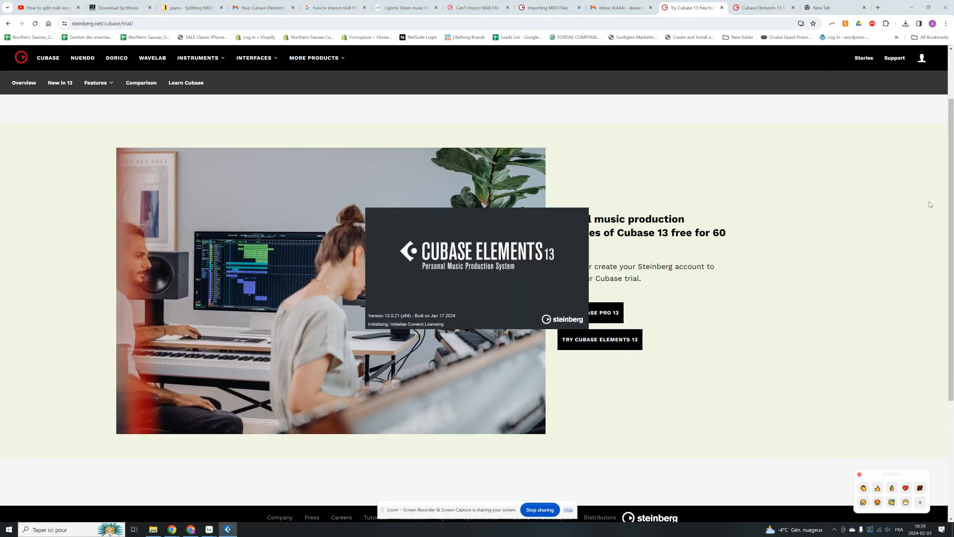
pyautogui.moveTo(758, 127)
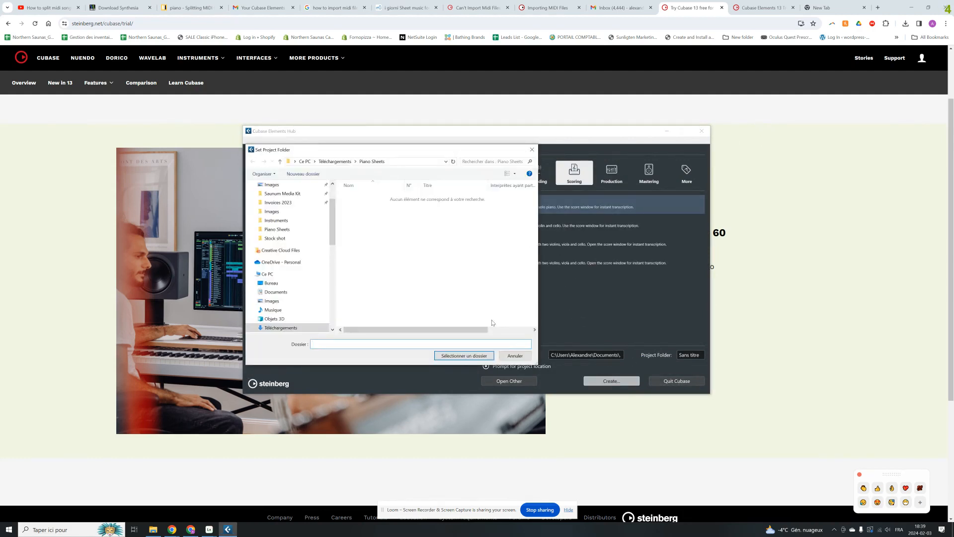
pyautogui.click(463, 355)
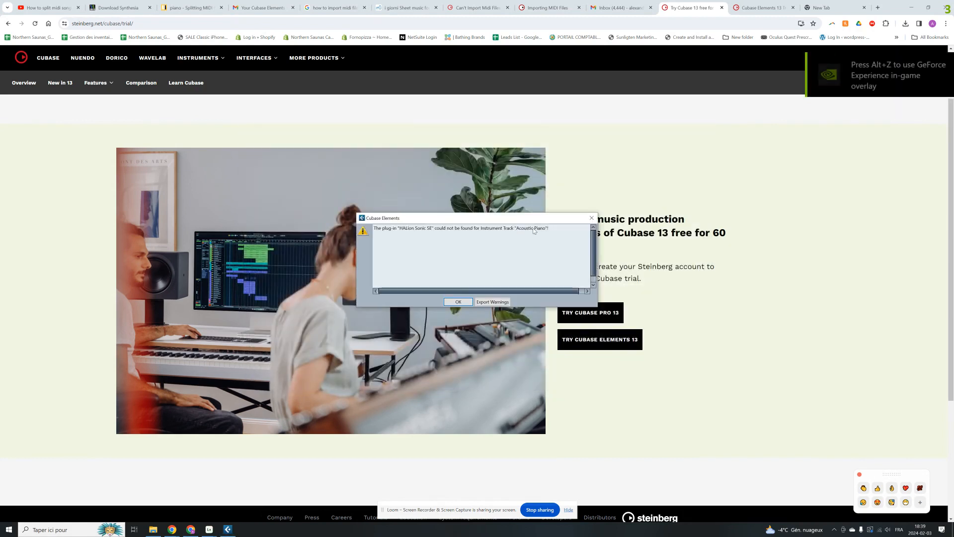
pyautogui.click(458, 301)
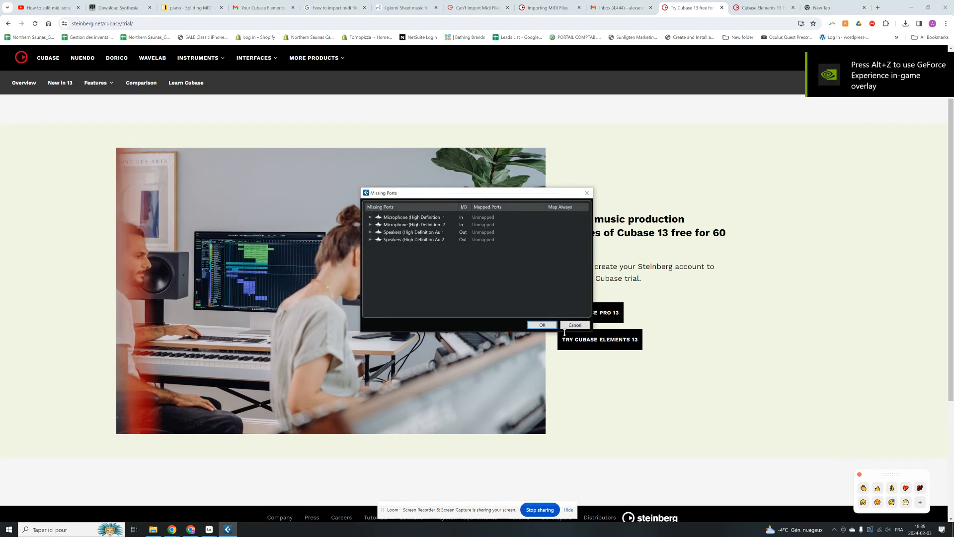
pyautogui.click(542, 324)
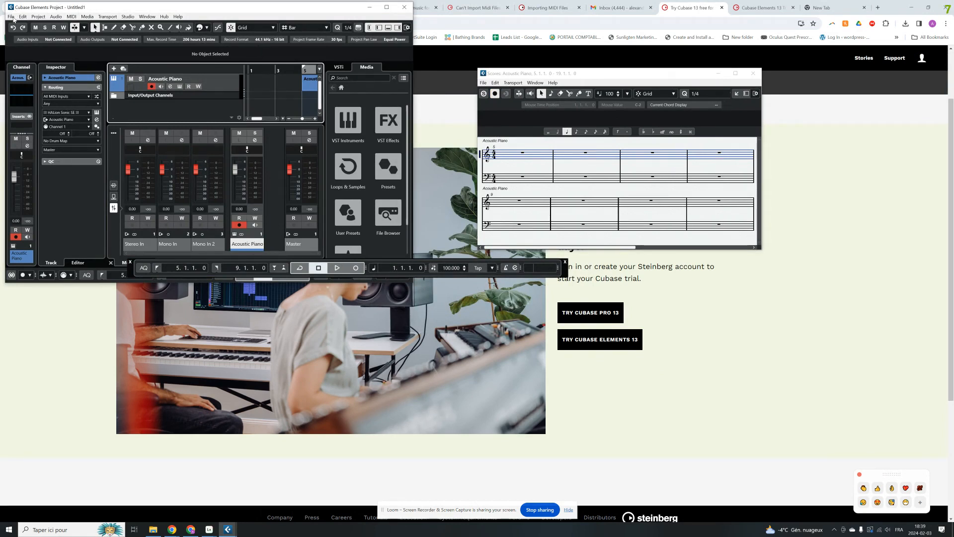
# Import the River Flows In You MIDI file from Piano Sheets and choose a project folder.
pyautogui.click(10, 17)
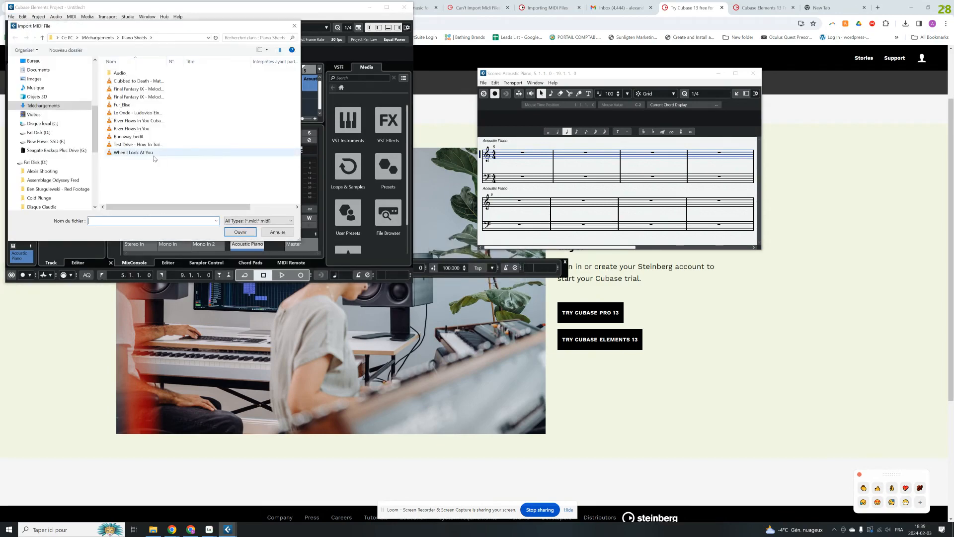
pyautogui.click(131, 128)
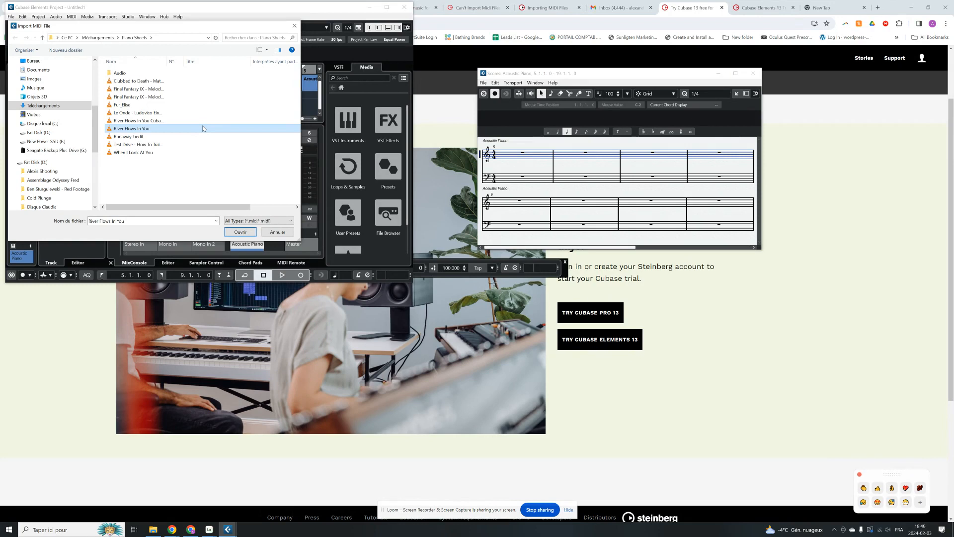
pyautogui.moveTo(180, 162)
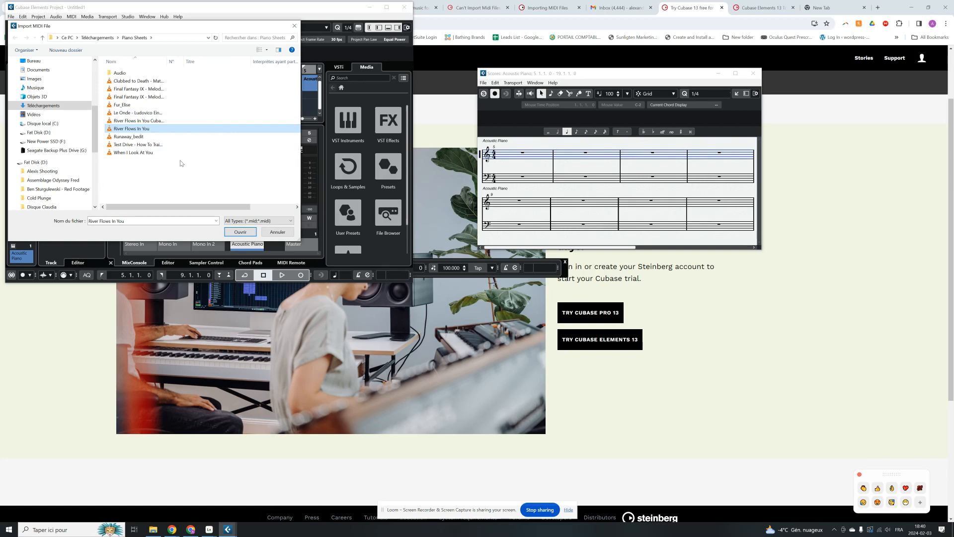
pyautogui.click(138, 120)
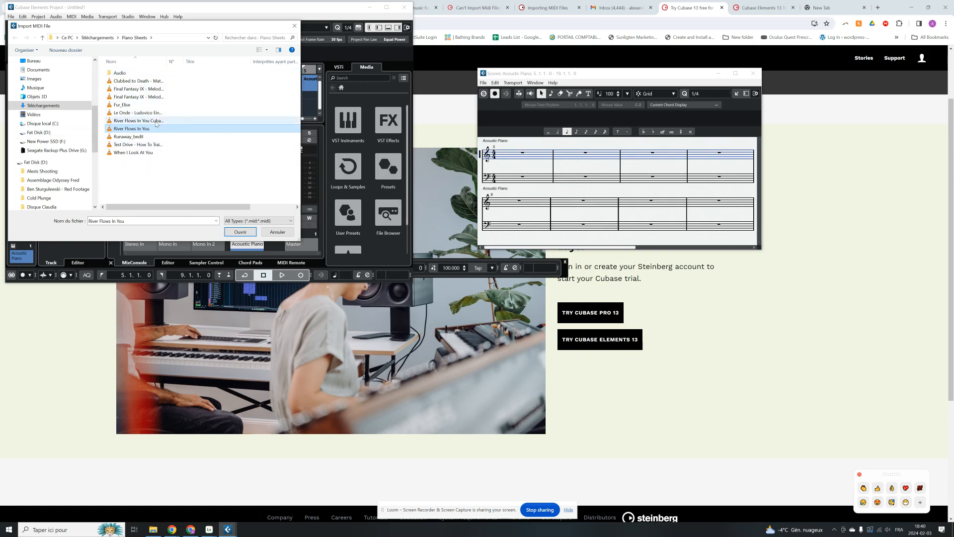
pyautogui.click(240, 231)
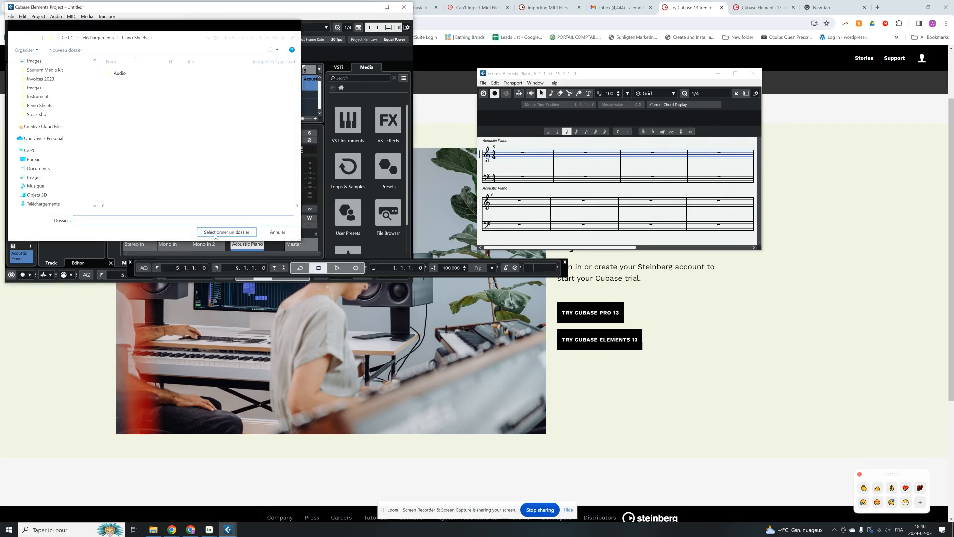
pyautogui.click(226, 232)
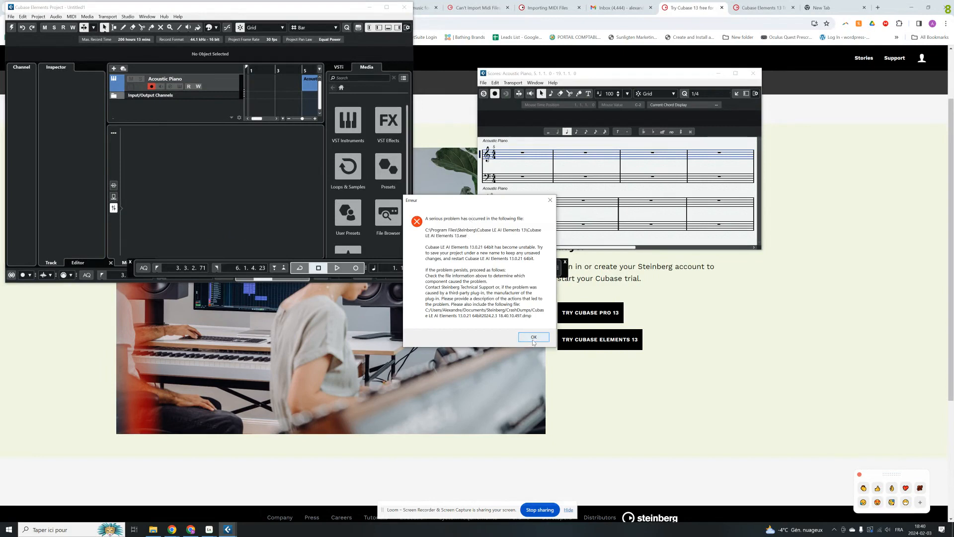
# Dismiss the Erreur instability warning with OK.
pyautogui.click(532, 337)
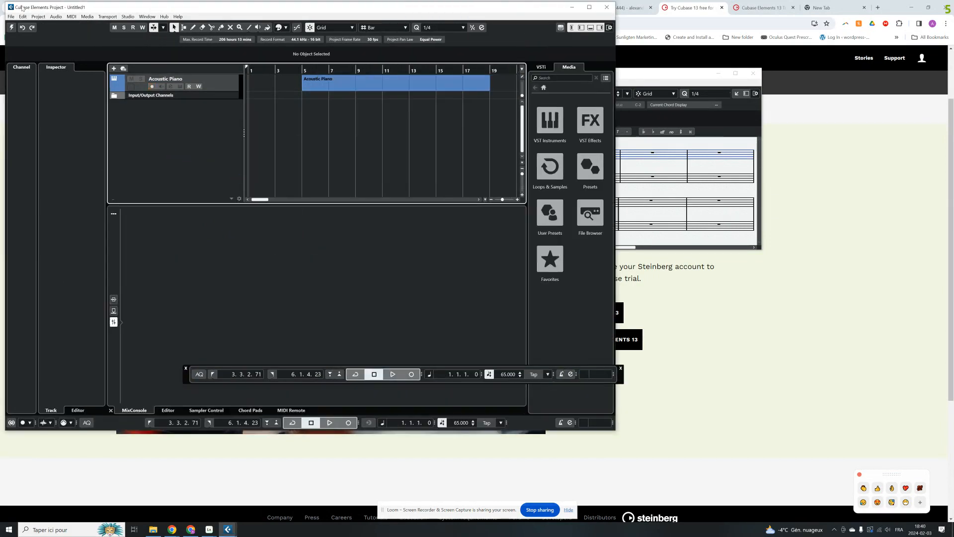
# Set the MIDI File import destination preference to MIDI Tracks.
pyautogui.click(22, 16)
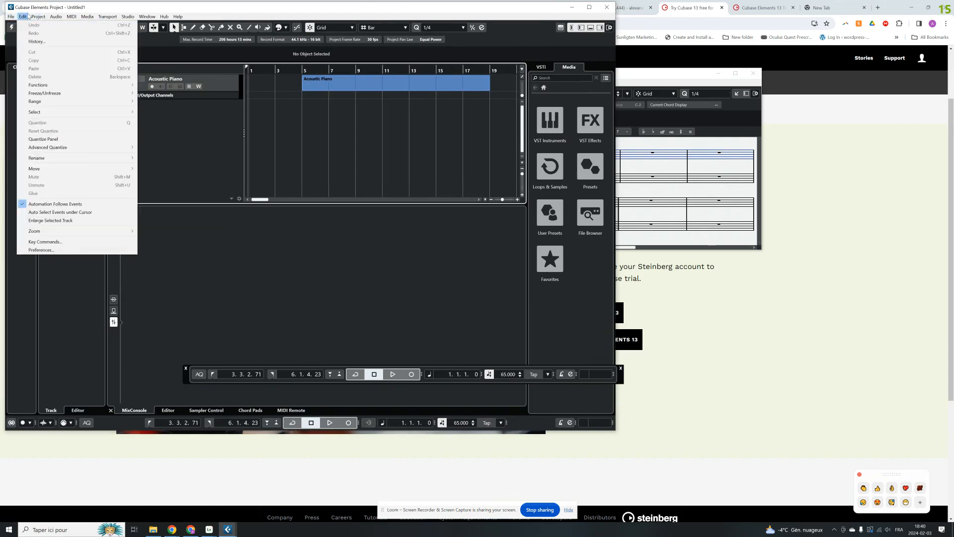
pyautogui.click(41, 250)
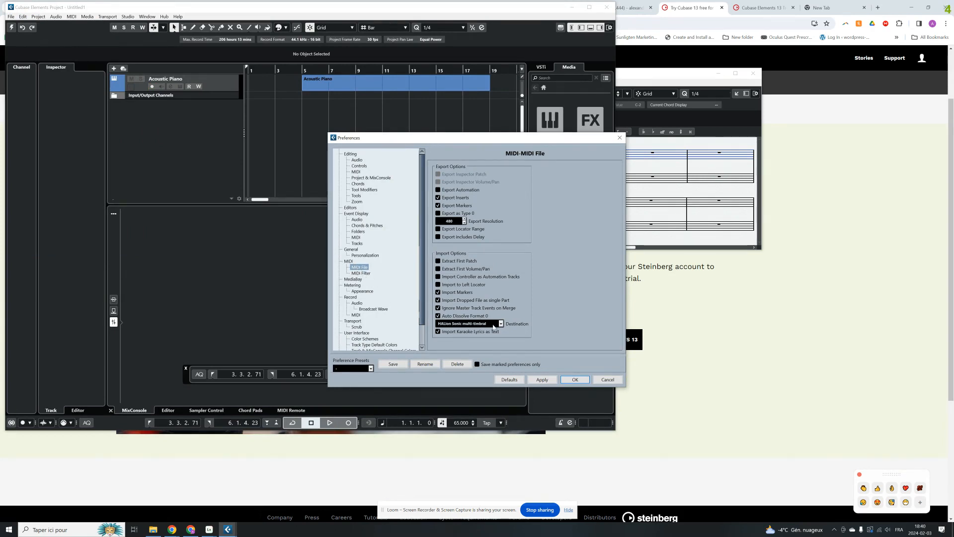
pyautogui.click(500, 323)
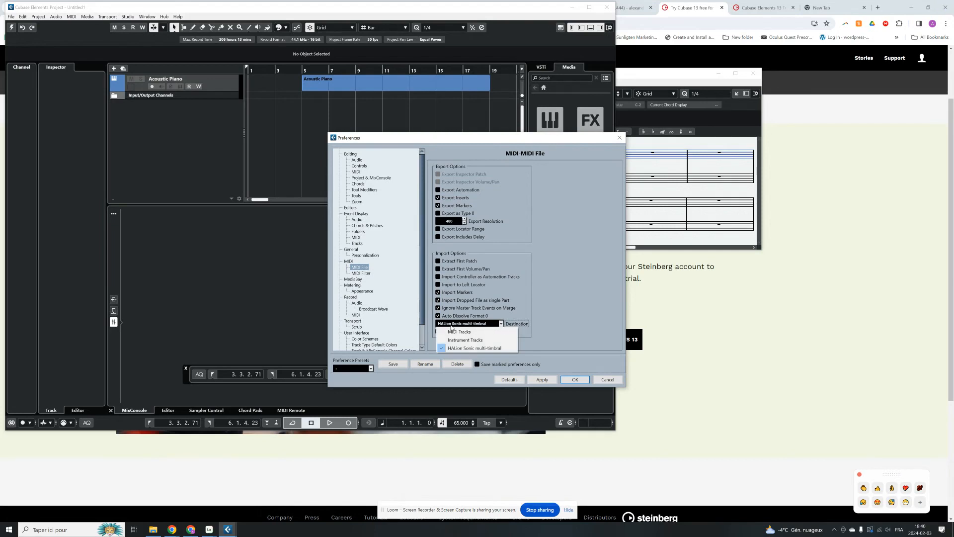
pyautogui.moveTo(459, 332)
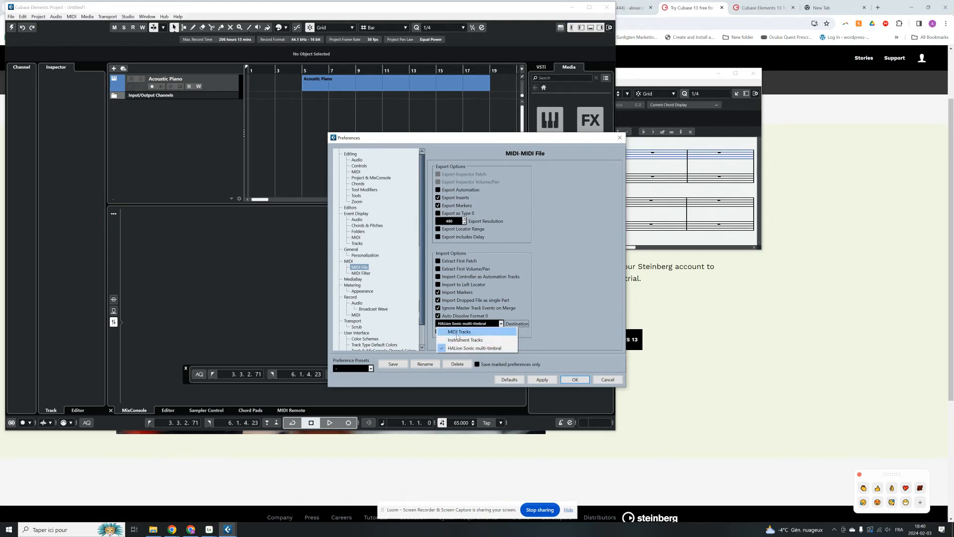
pyautogui.click(459, 332)
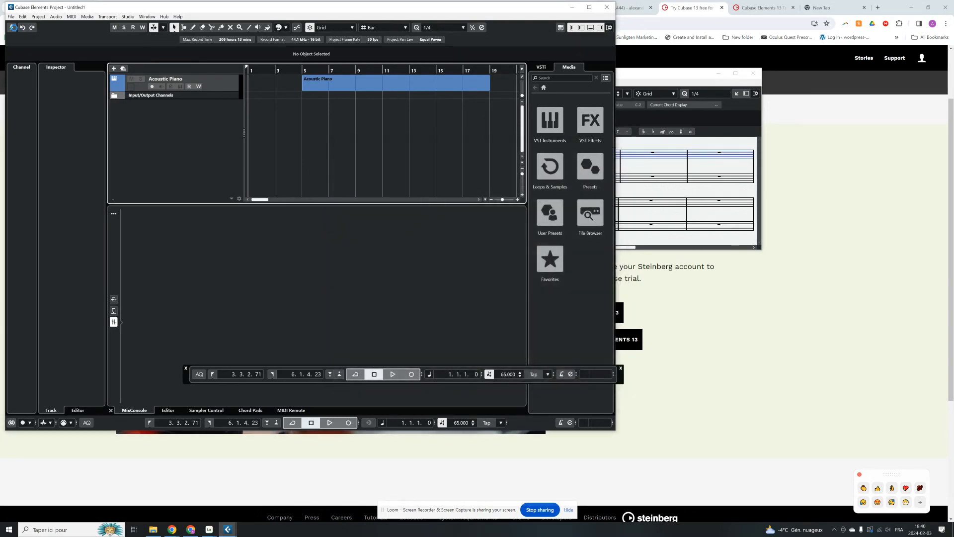
# Import River Flows In You from Piano Sheets into a newly created project.
pyautogui.click(10, 16)
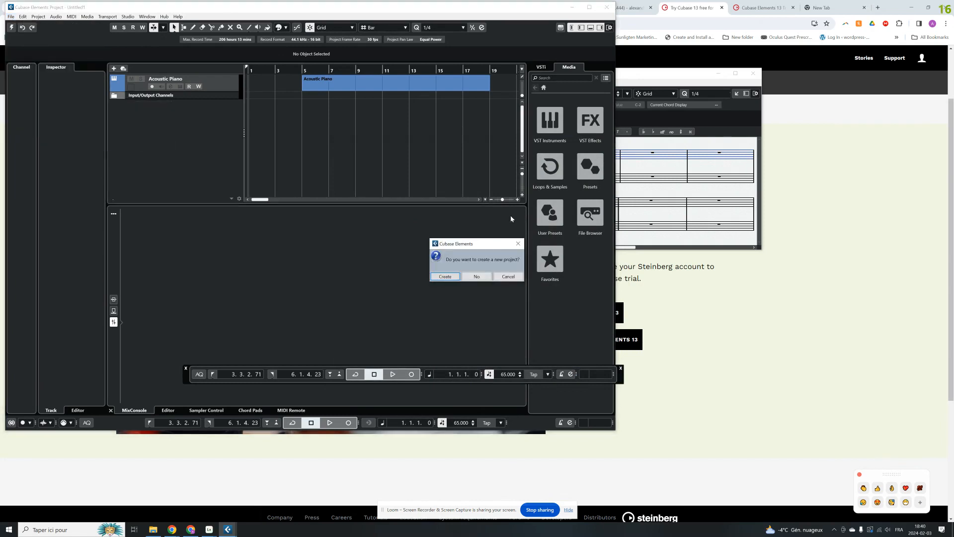
pyautogui.click(477, 276)
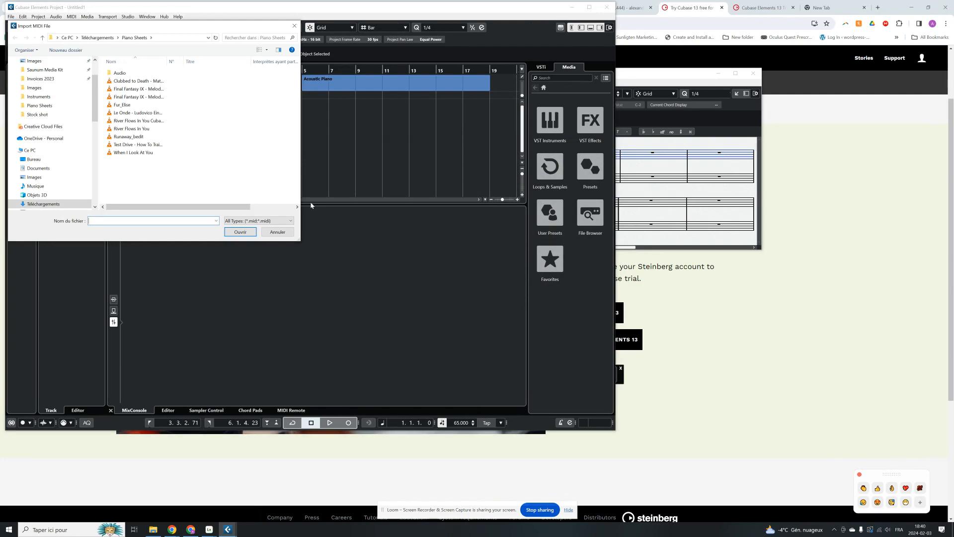
pyautogui.click(132, 129)
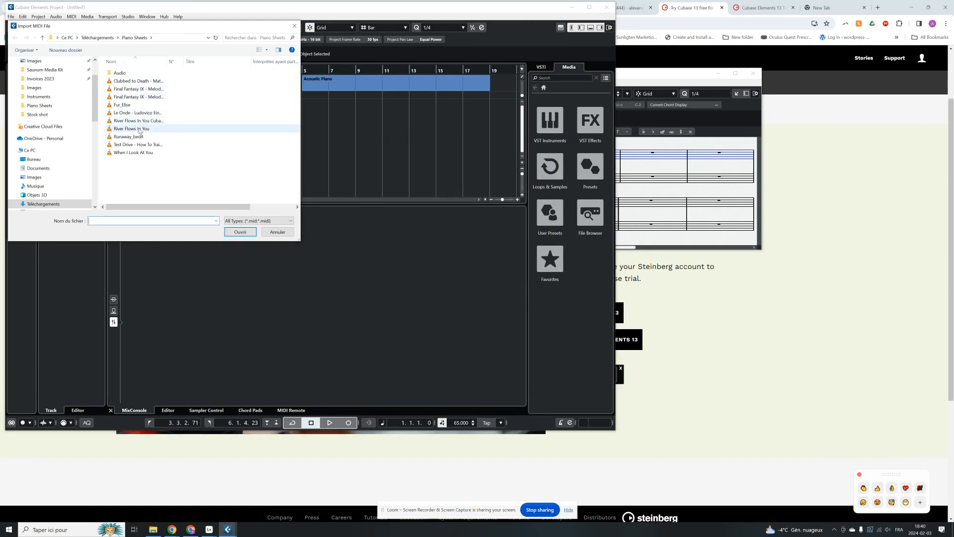
pyautogui.click(130, 128)
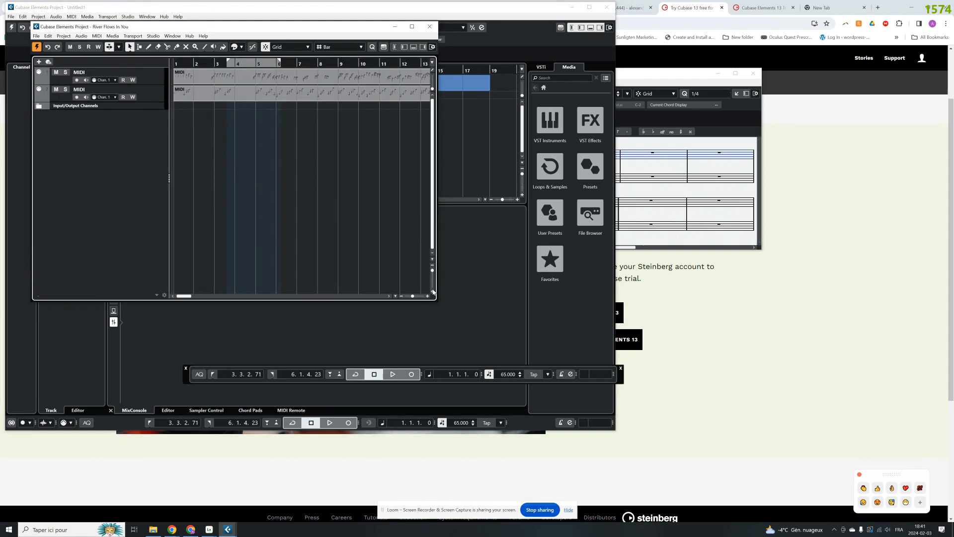
pyautogui.moveTo(258, 131)
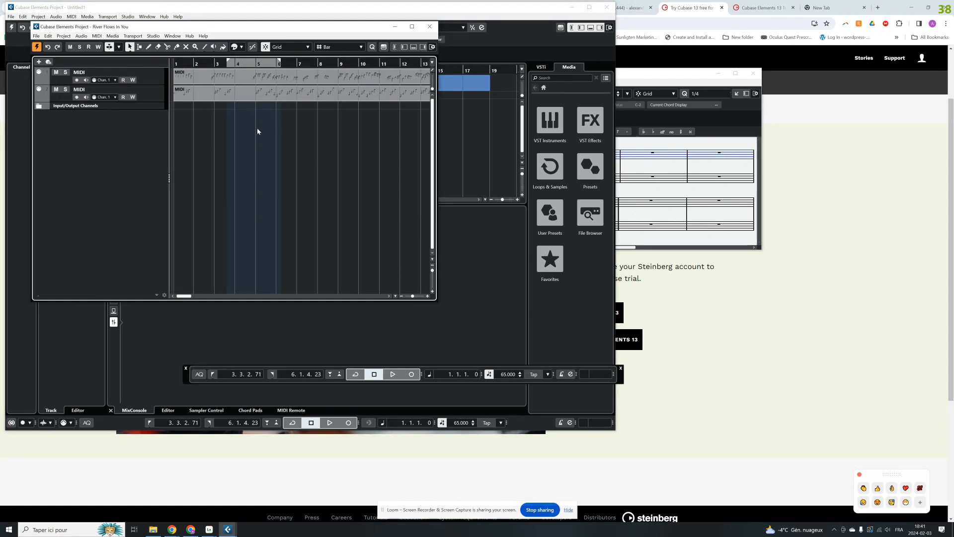
pyautogui.moveTo(157, 134)
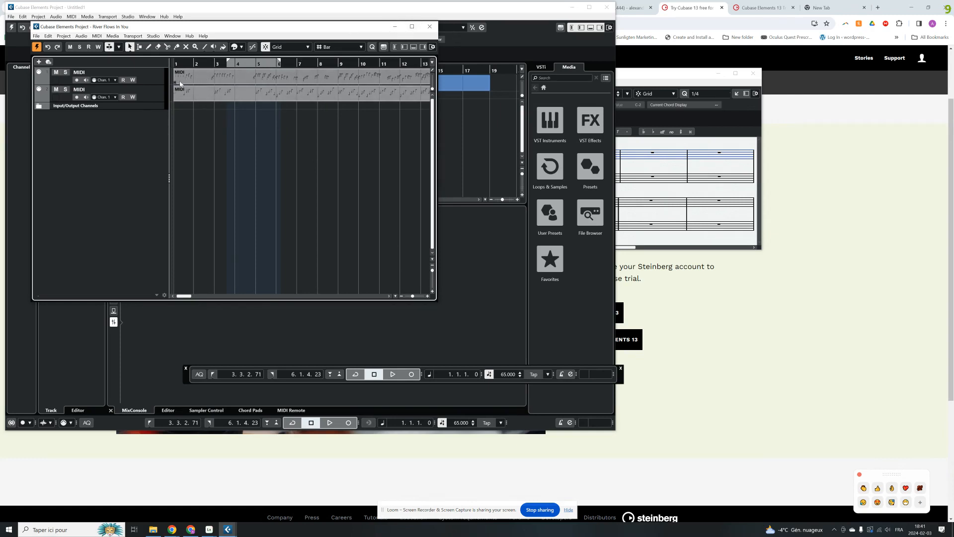
pyautogui.click(392, 374)
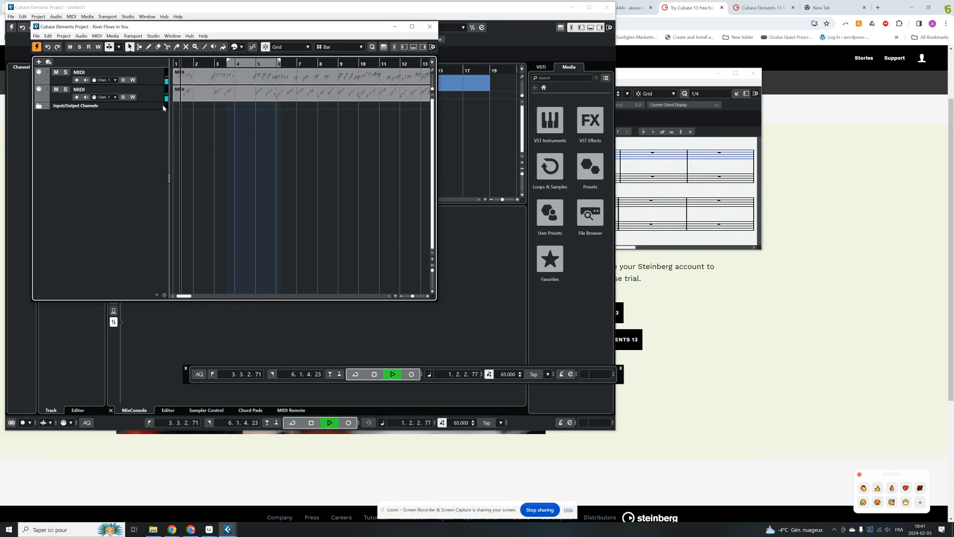
pyautogui.click(374, 374)
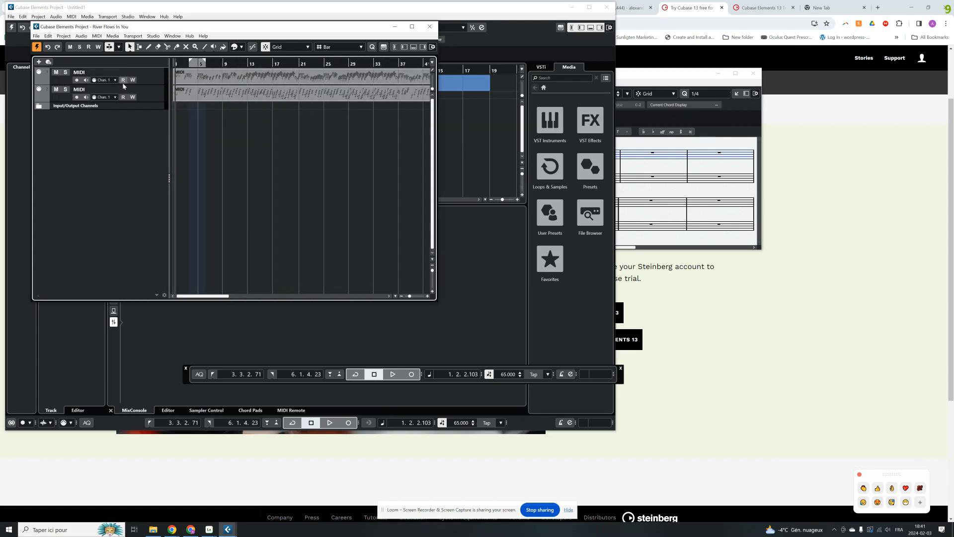
pyautogui.moveTo(116, 98)
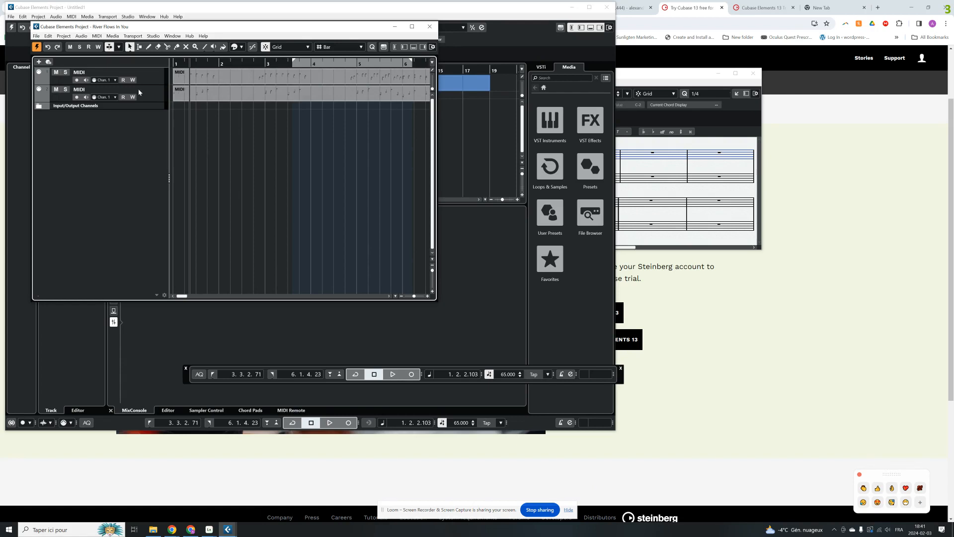
# Assign the second, left-hand MIDI track to Channel 2.
pyautogui.click(103, 97)
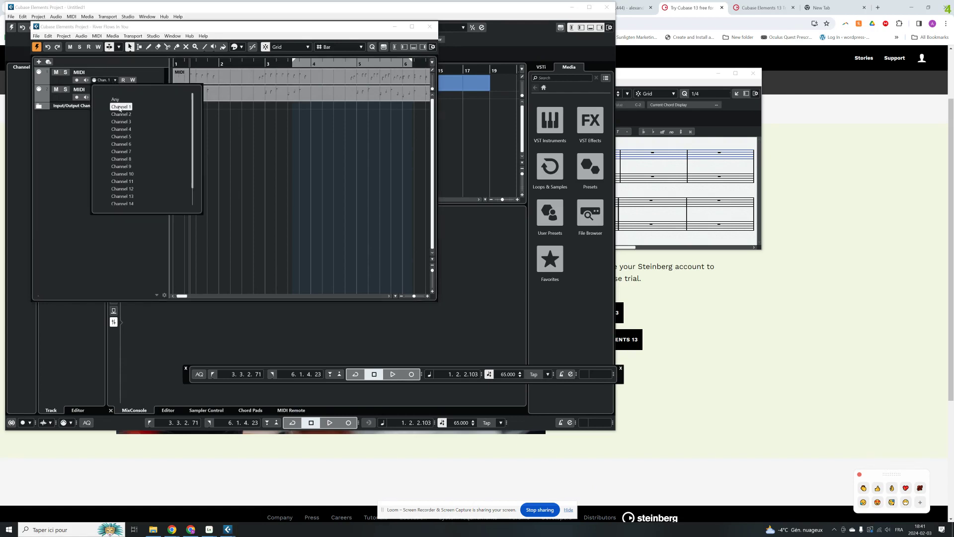
pyautogui.click(103, 97)
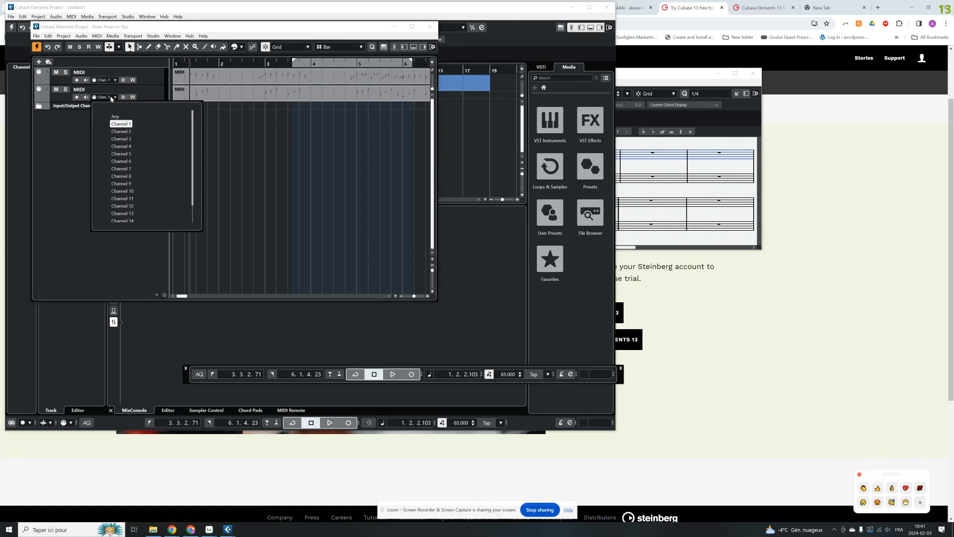
pyautogui.click(120, 131)
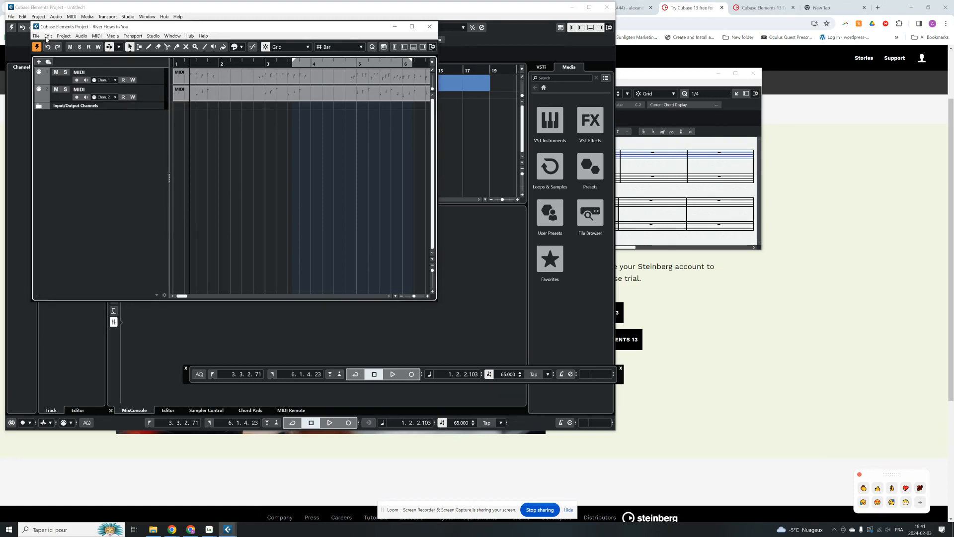
pyautogui.click(36, 35)
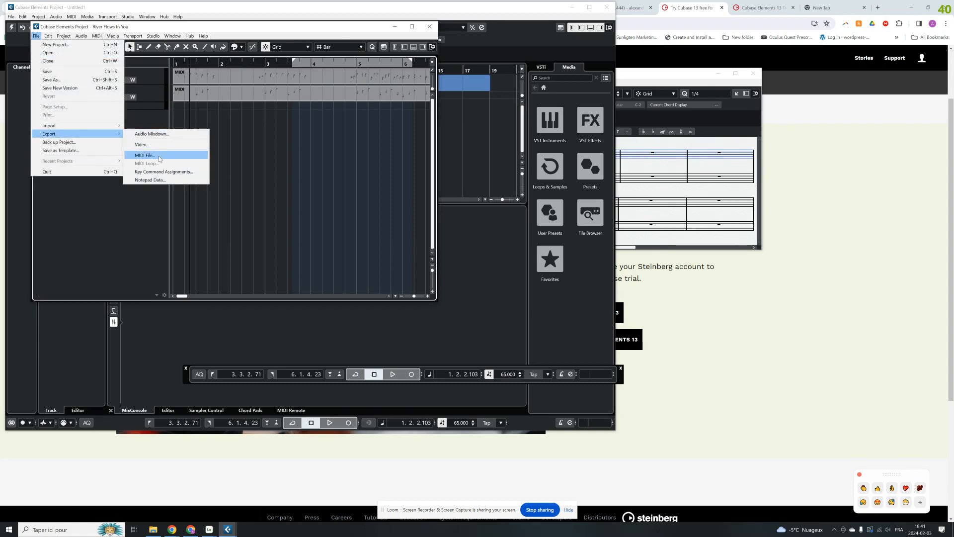
# Export the MIDI file as 'River Flows In You - Cubase' in Piano Sheets.
pyautogui.click(145, 155)
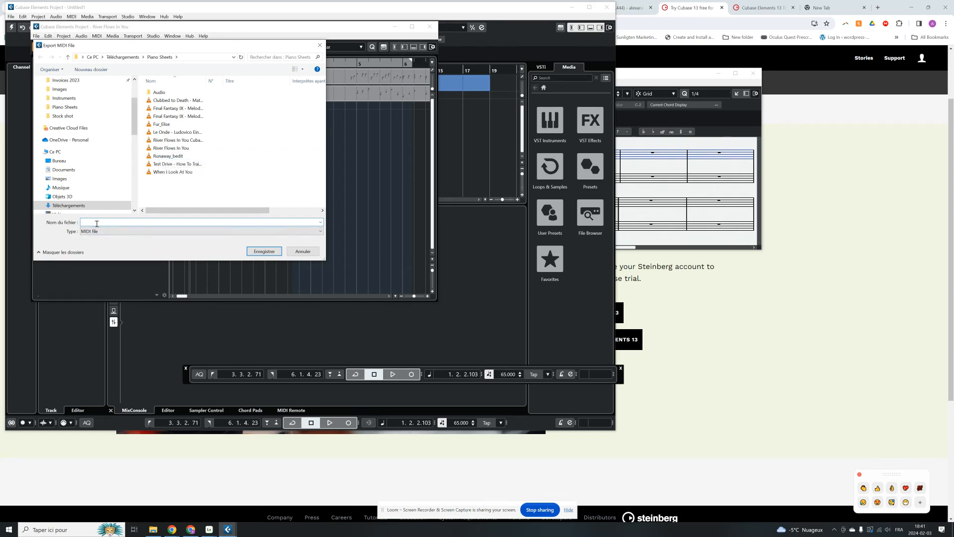
pyautogui.click(171, 148)
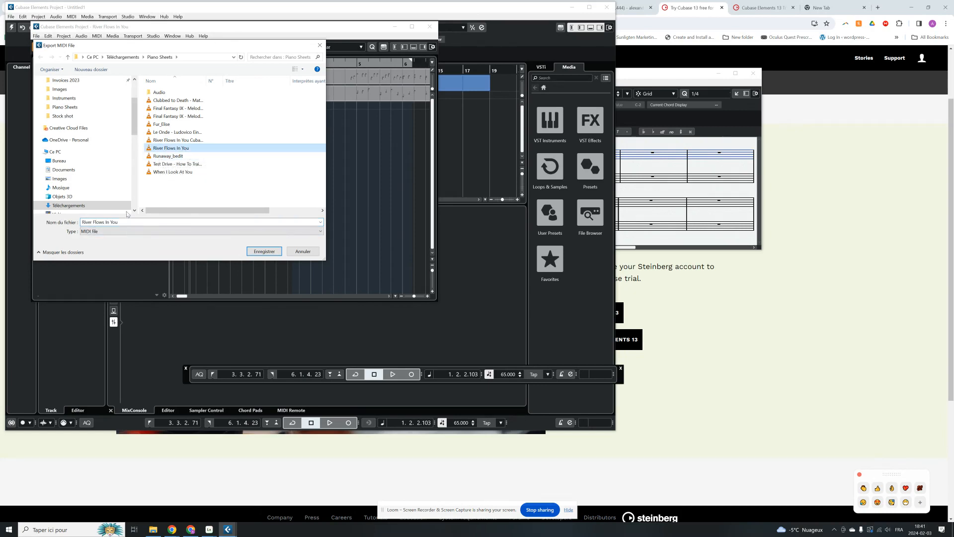
pyautogui.click(152, 222)
pyautogui.write(' - Cubase')
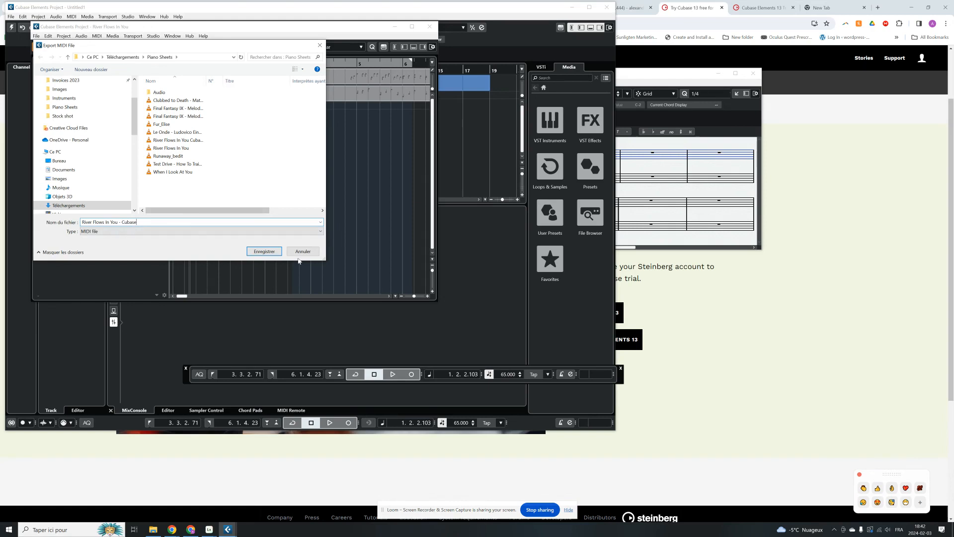
pyautogui.click(264, 250)
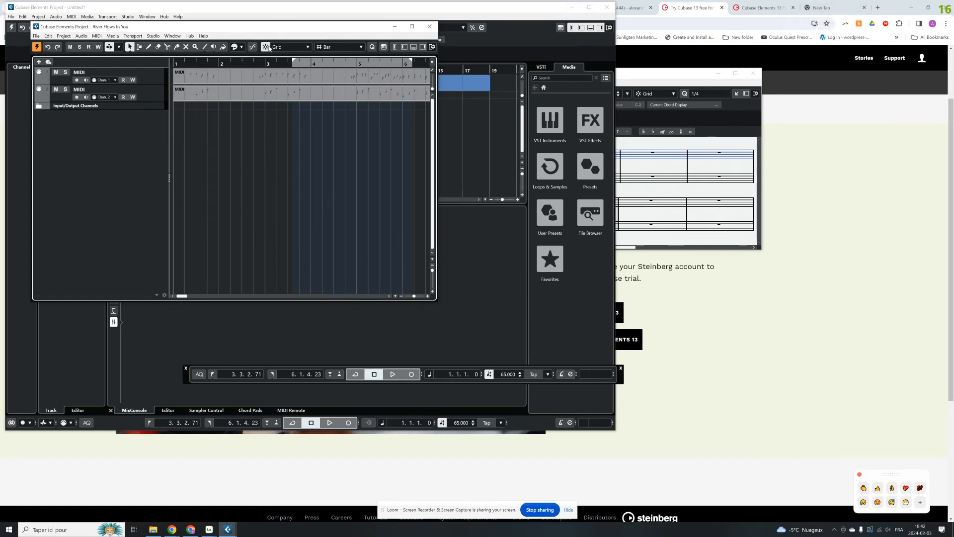
pyautogui.moveTo(86, 196)
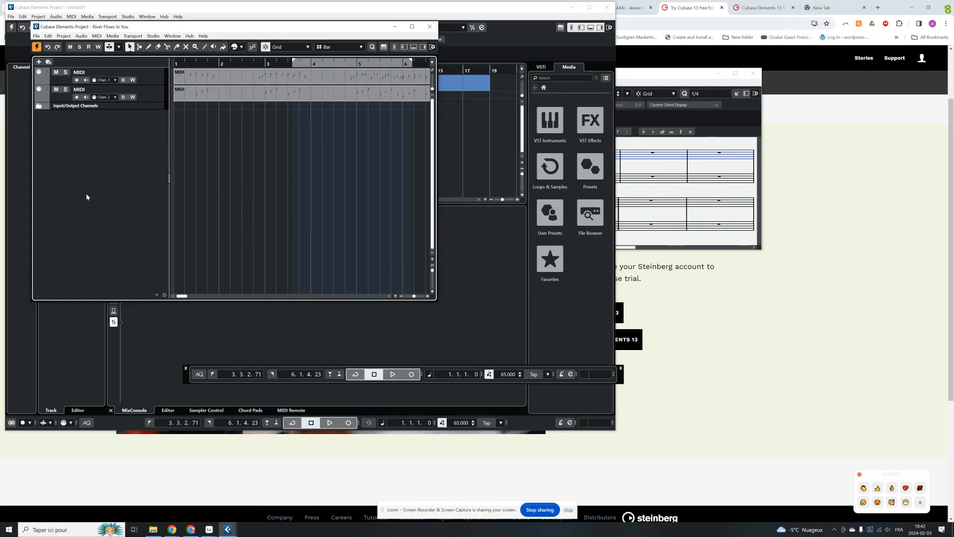